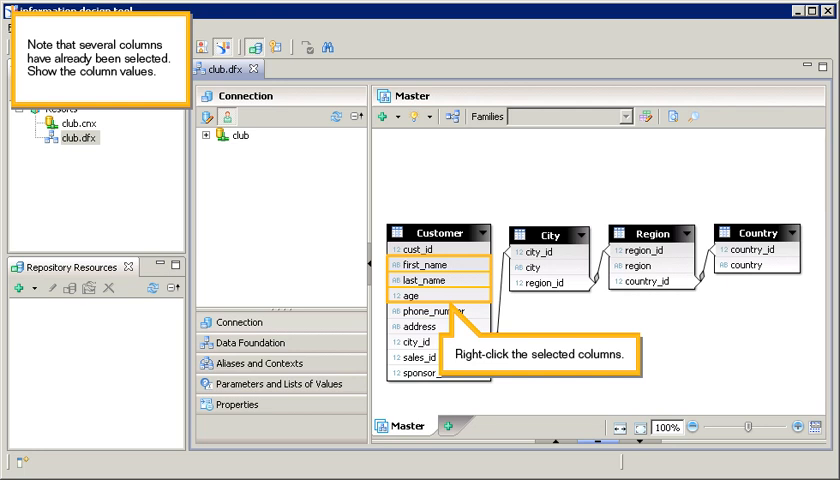
Show column values for the selected Customer first_name, last_name and age columns
right_click(440, 280)
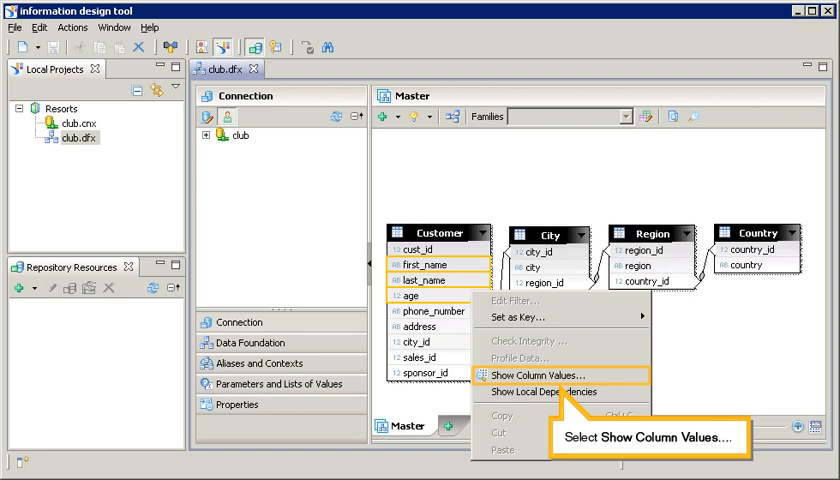
left_click(537, 377)
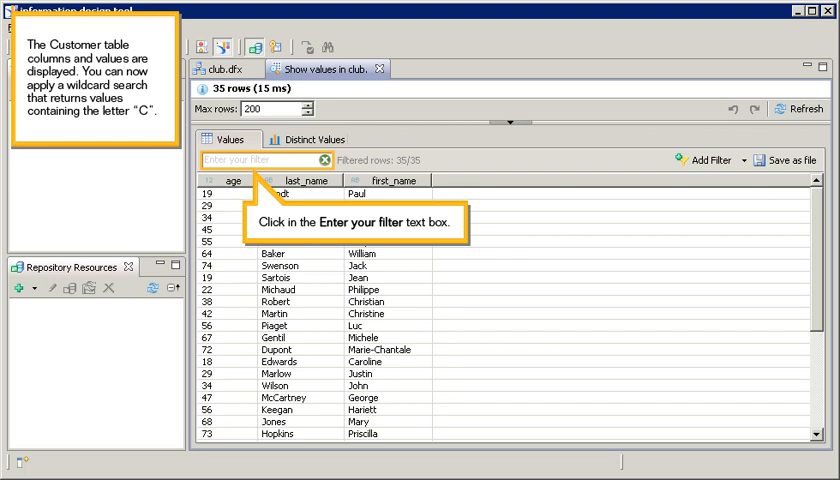
left_click(260, 160)
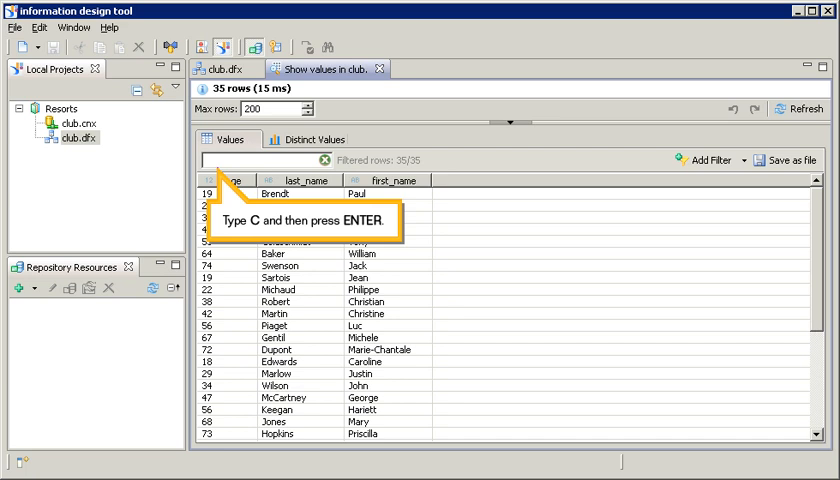
type("C")
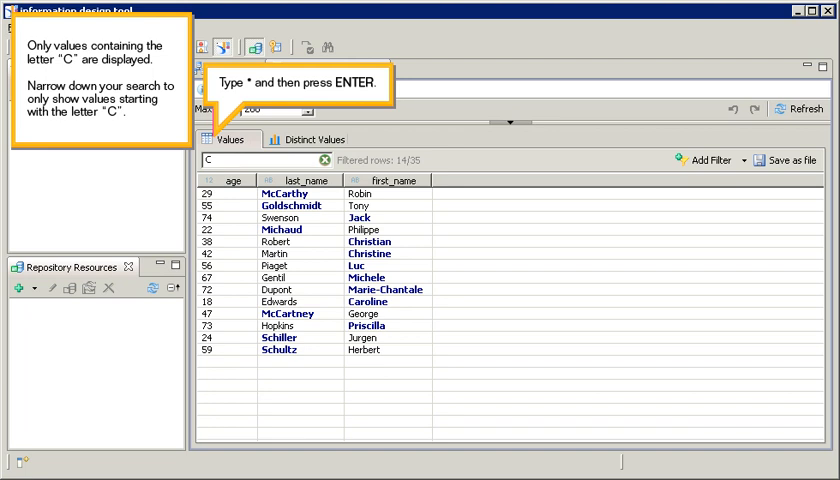
type("*")
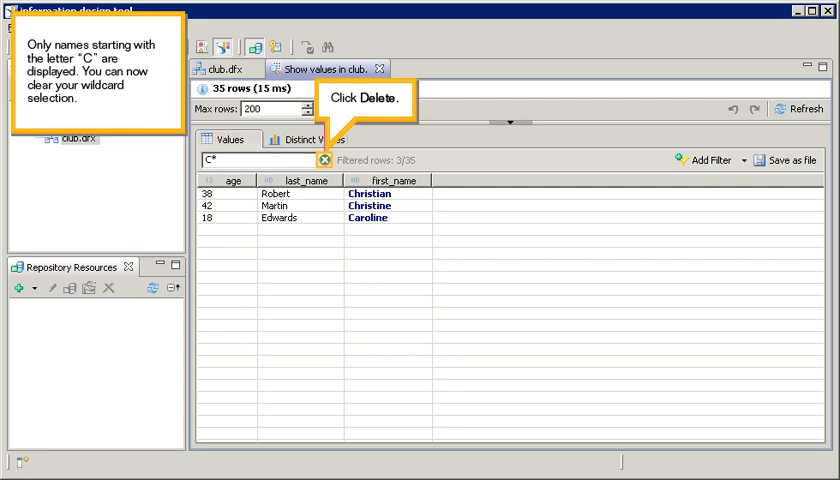
left_click(324, 160)
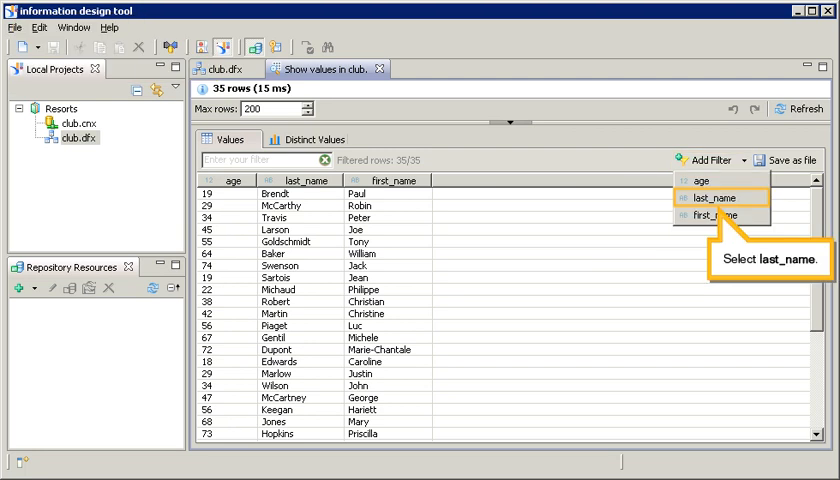
Add a last_name filter and switch its operator to Like
left_click(718, 197)
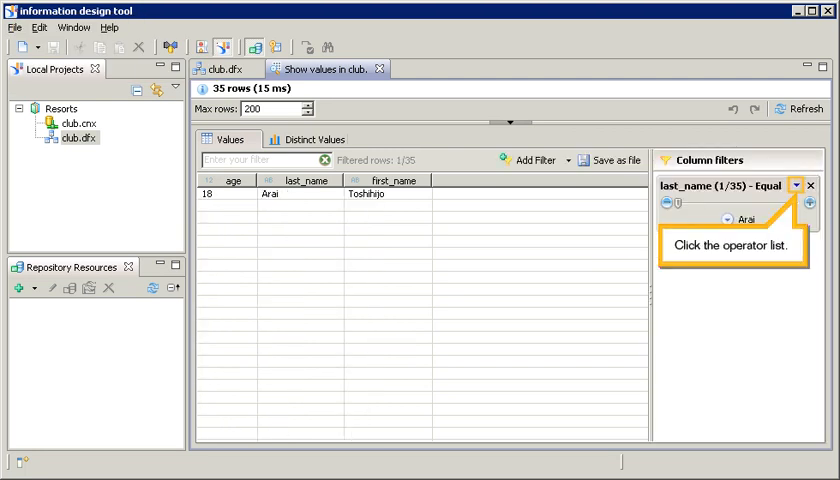
left_click(797, 185)
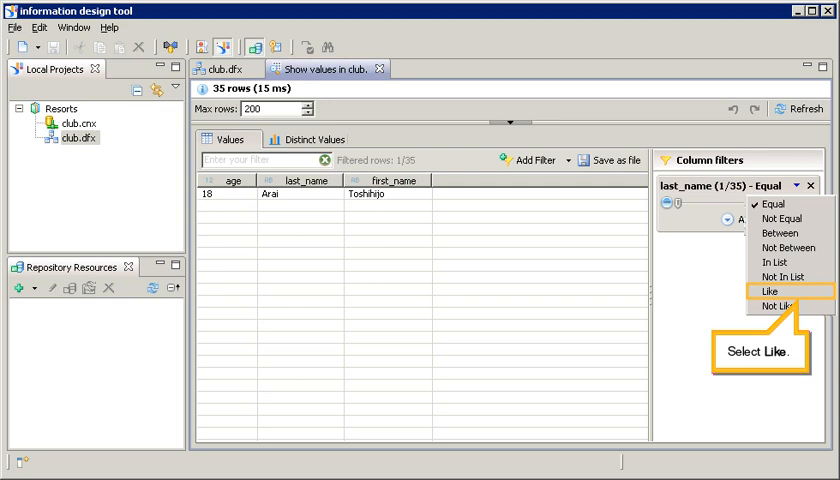
left_click(772, 292)
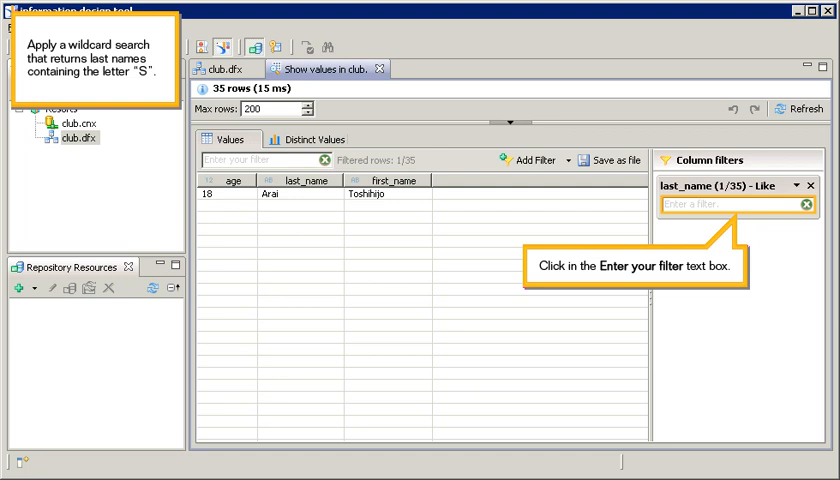
Enter the pattern S* in the last_name Like filter, leaving four S surnames
left_click(735, 205)
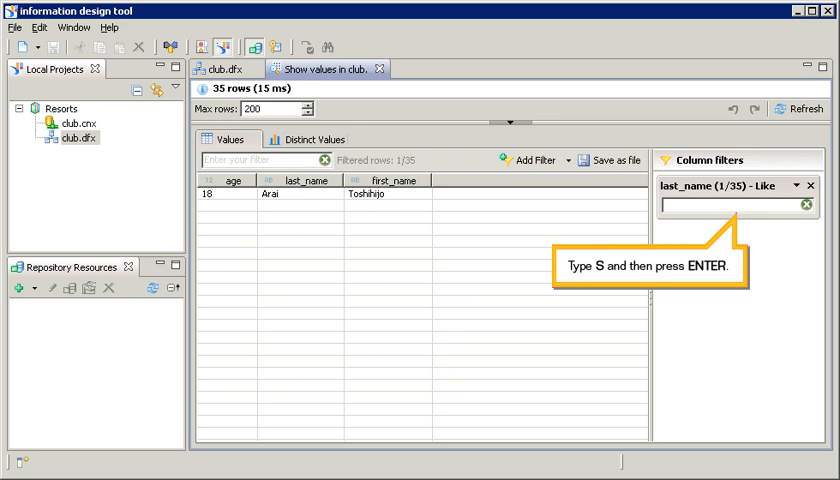
type("S")
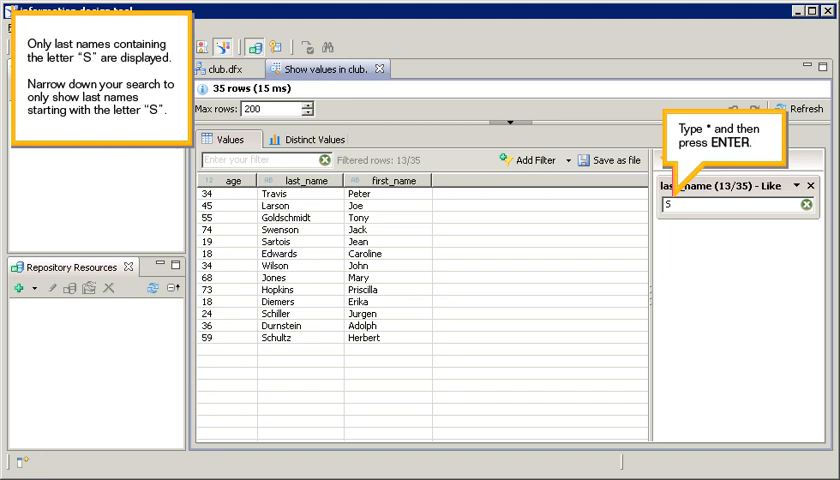
type("*")
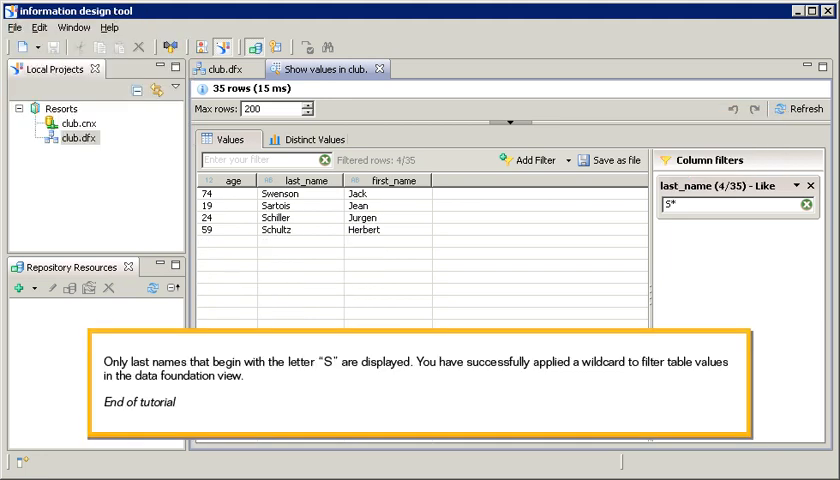